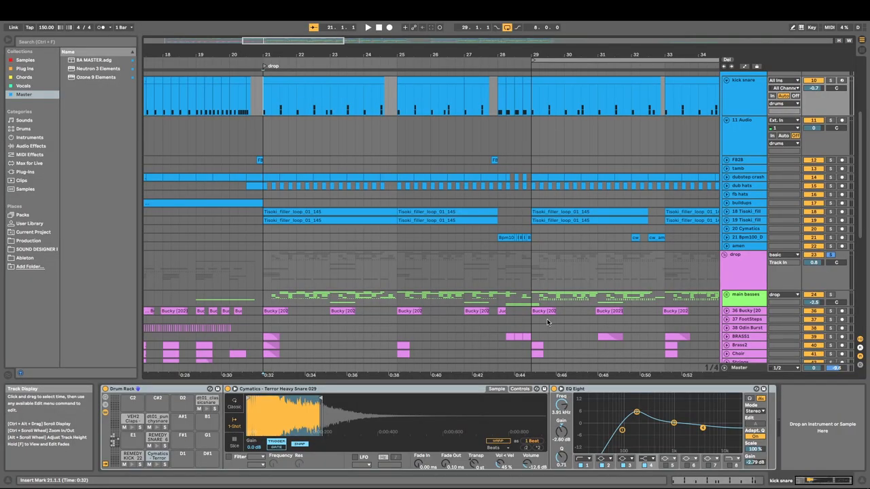
mouse_move(423, 102)
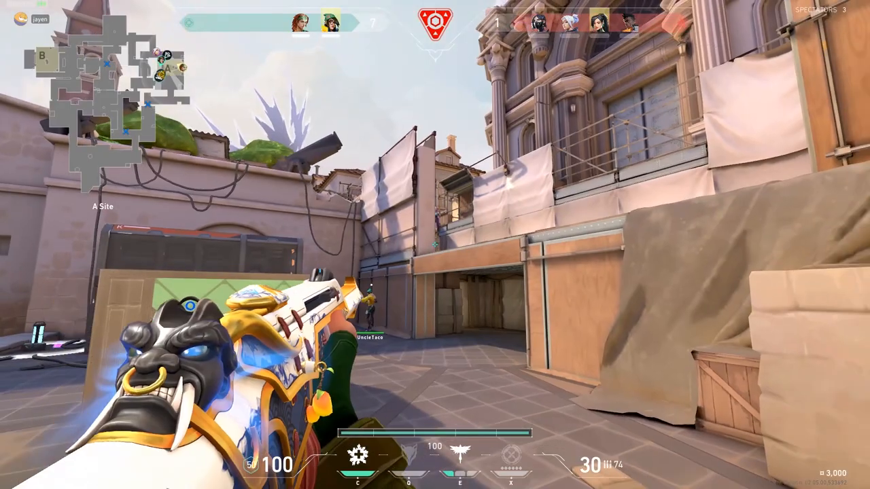
Select the track with no devices so its empty effects chain is shown
click(435, 244)
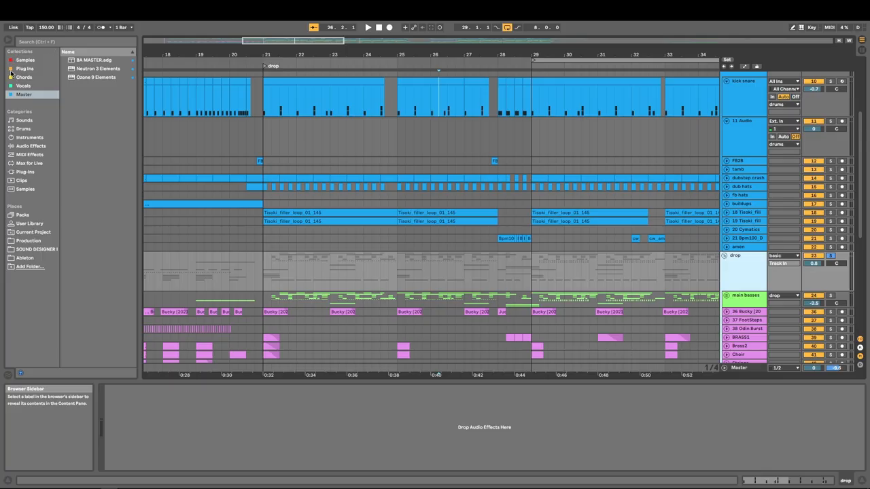
Show the Audio Effects list in the Browser to grab the Compressor
click(25, 67)
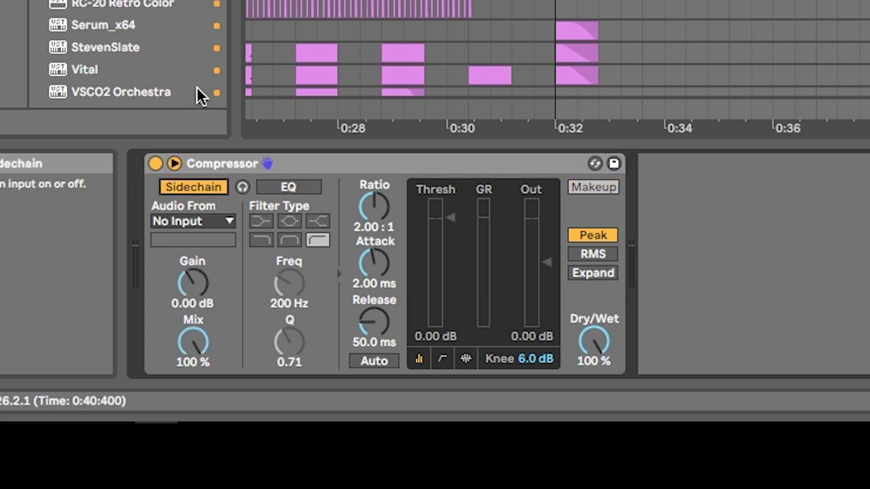
mouse_move(451, 206)
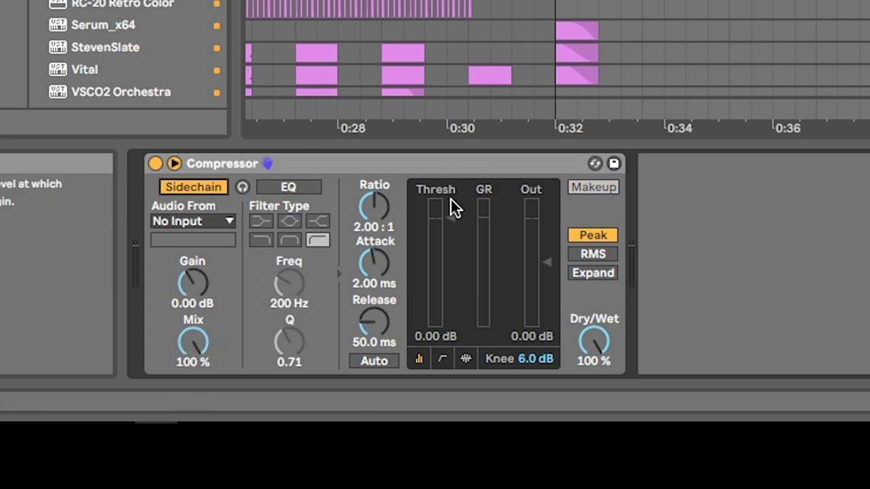
mouse_move(459, 218)
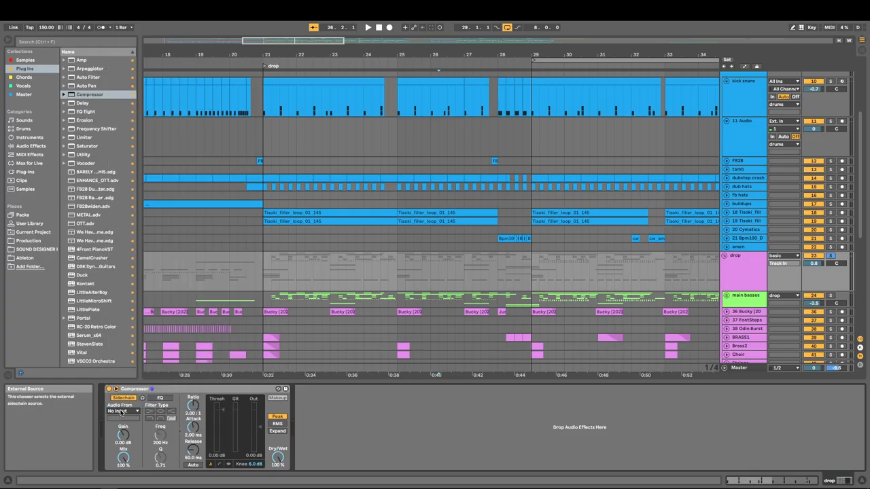
Enable the Compressor's sidechain input section
click(123, 411)
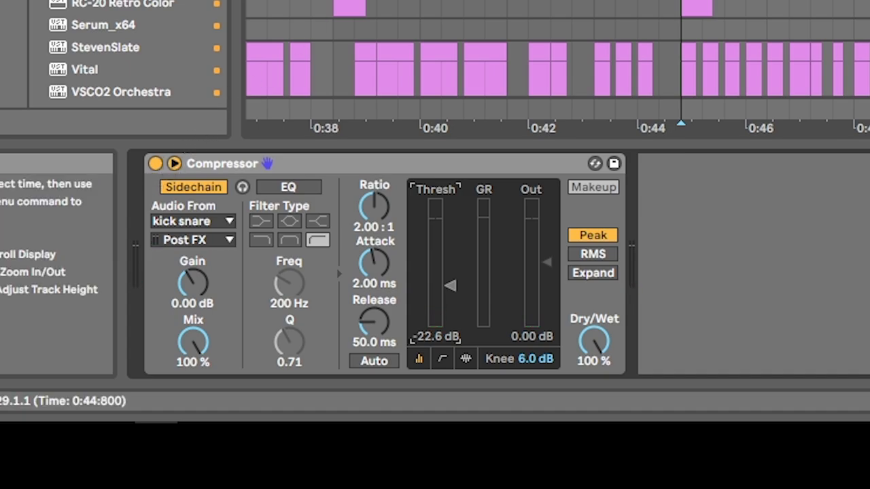
mouse_move(736, 13)
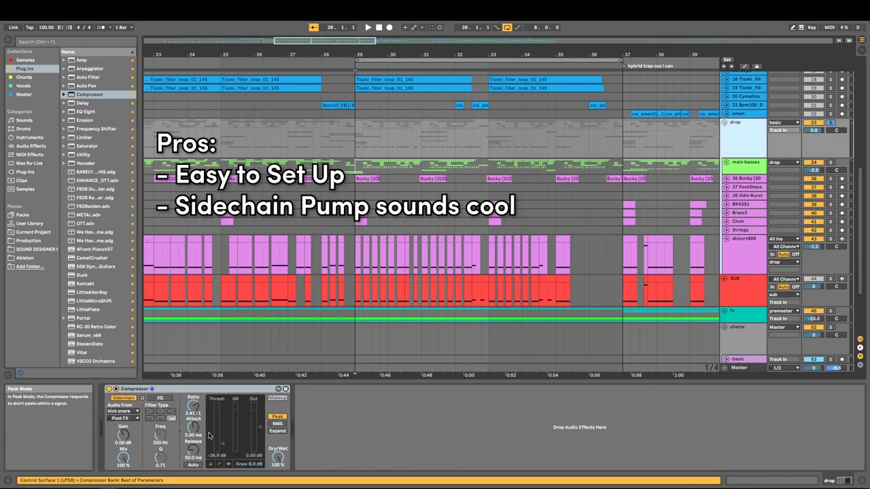
mouse_move(228, 397)
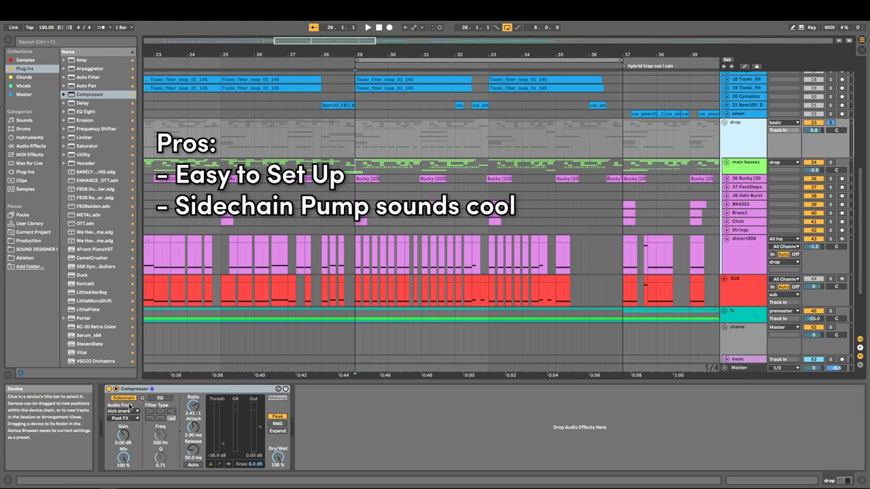
mouse_move(370, 152)
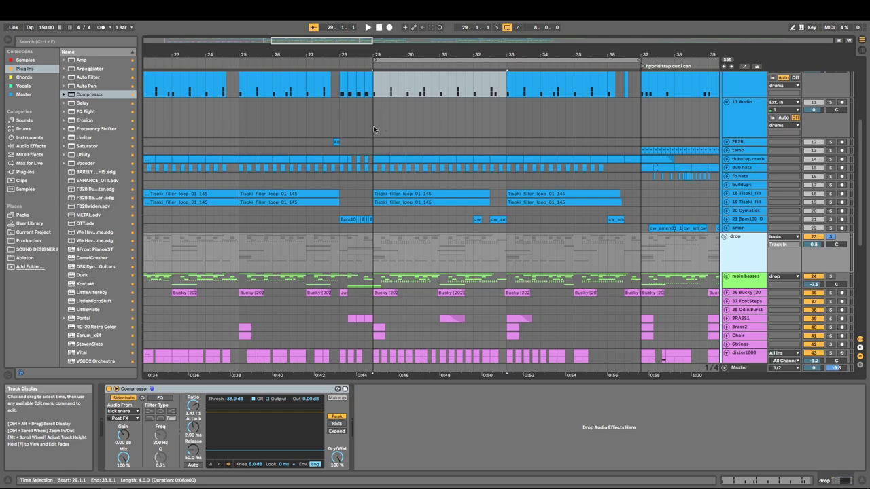
mouse_move(419, 157)
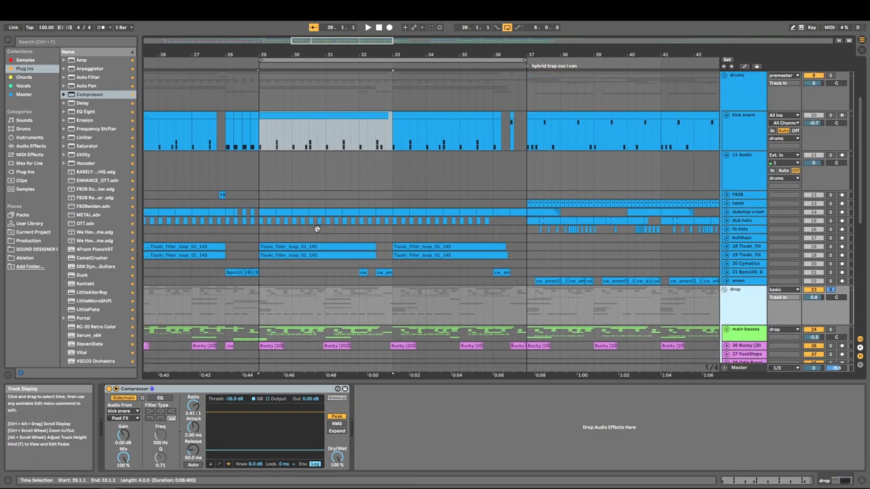
Scroll to the 11 Audio track and select its region to show the empty device chain
scroll(down, 3)
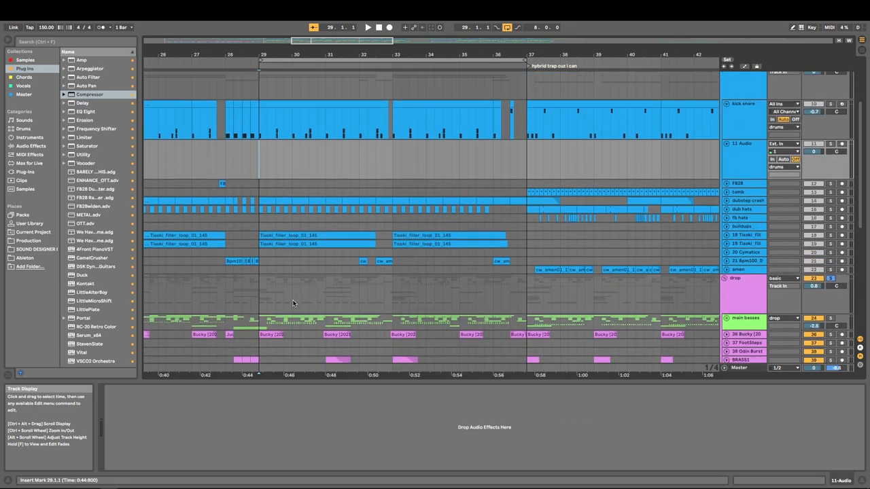
drag(259, 175, 391, 175)
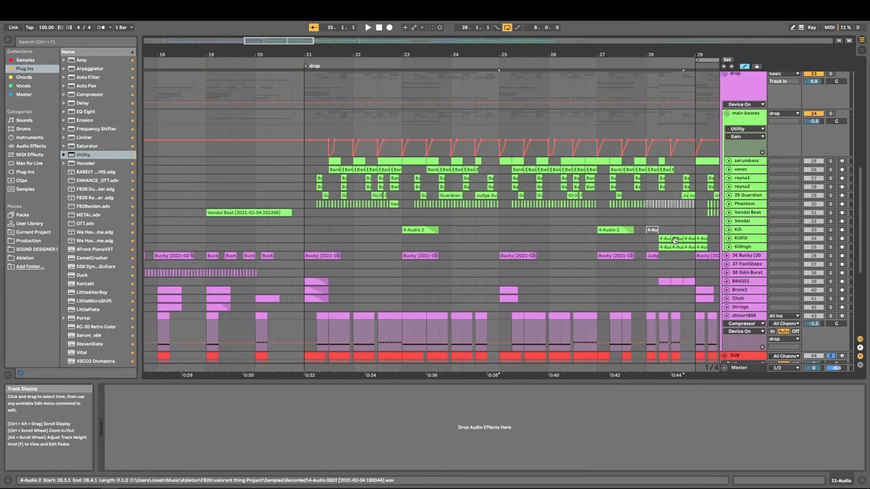
scroll(down, 3)
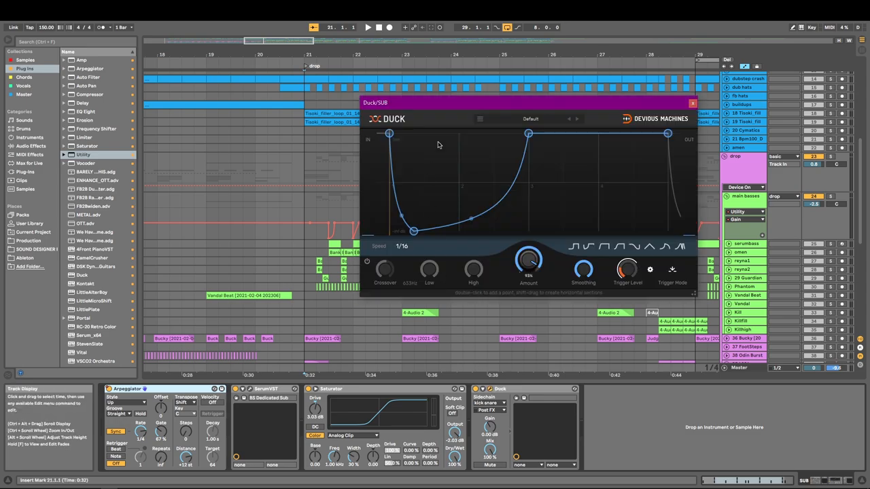
Drag the Duck curve nodes so the sub bass starts silent and rises to full volume early
drag(530, 103, 388, 114)
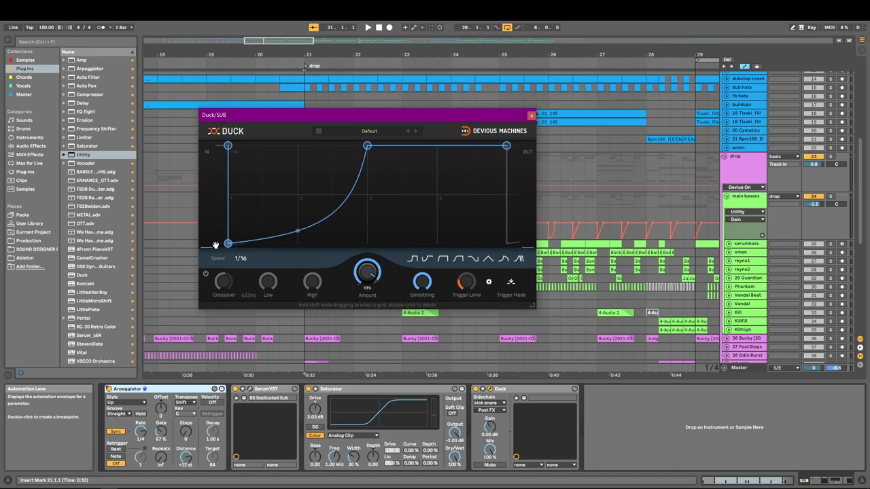
drag(228, 243, 256, 245)
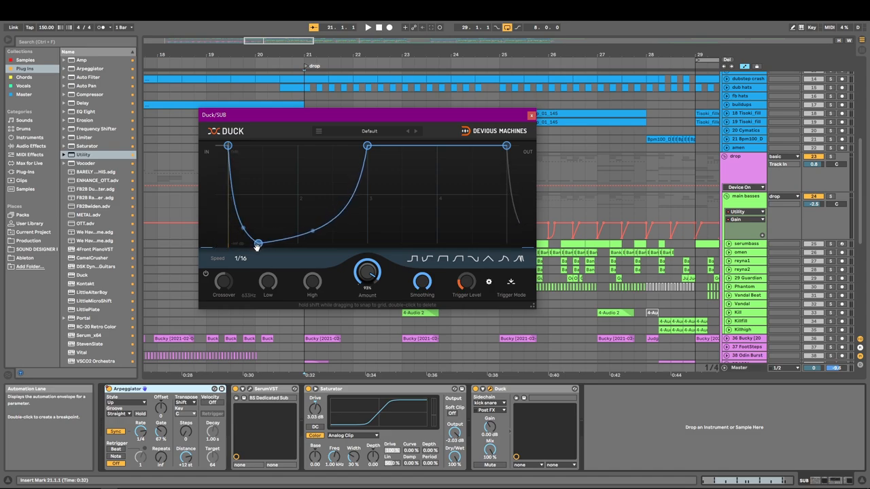
drag(257, 243, 228, 243)
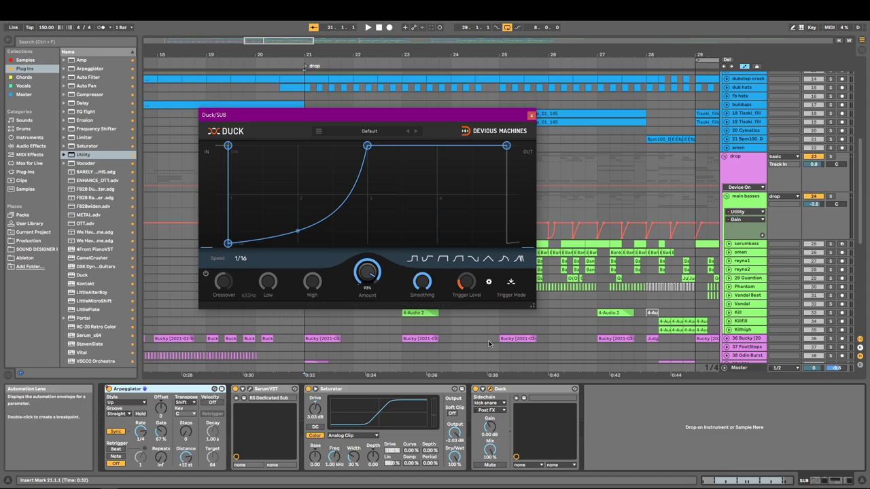
click(500, 389)
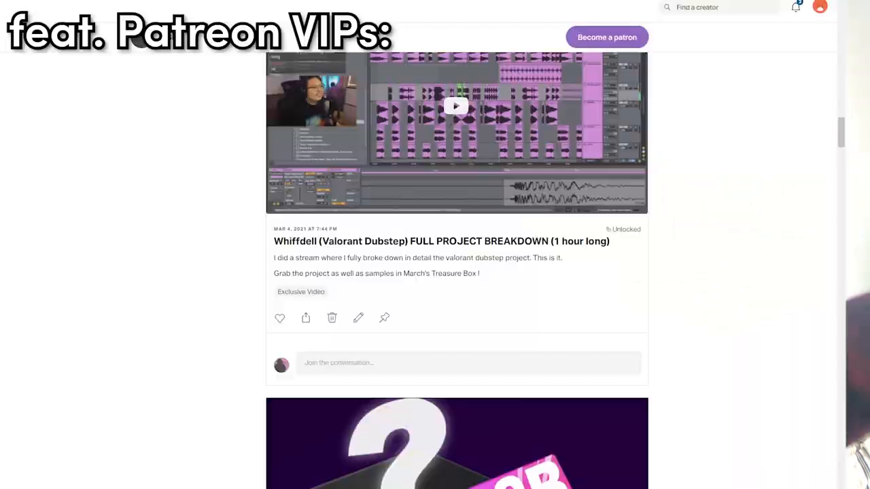
Scroll down the creator's posts to the Vital / Sound Design Mini Course PT 3 post
scroll(down, 3)
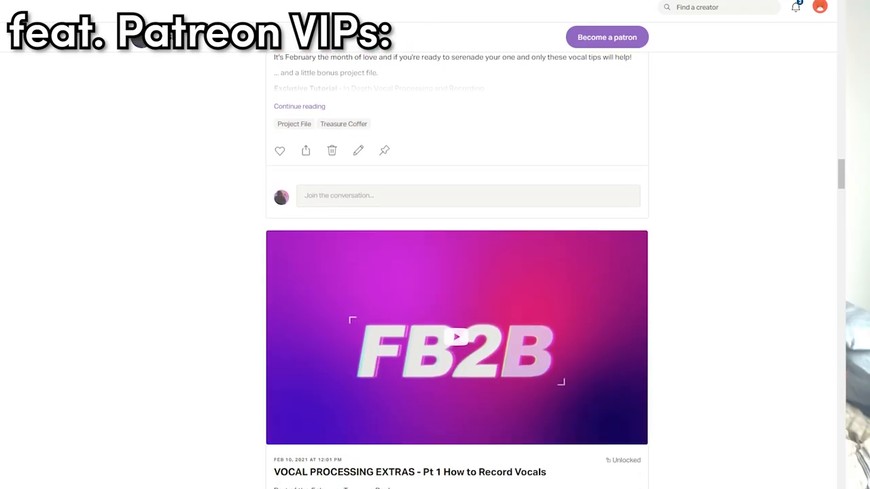
scroll(down, 3)
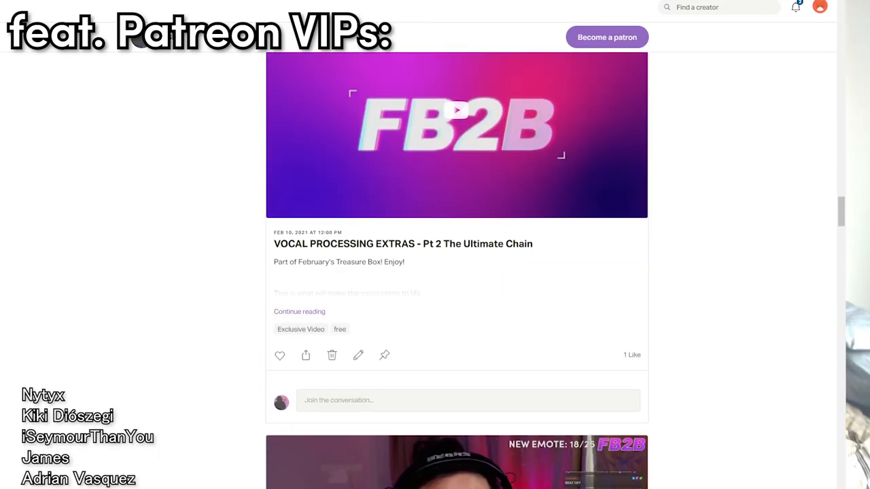
scroll(down, 3)
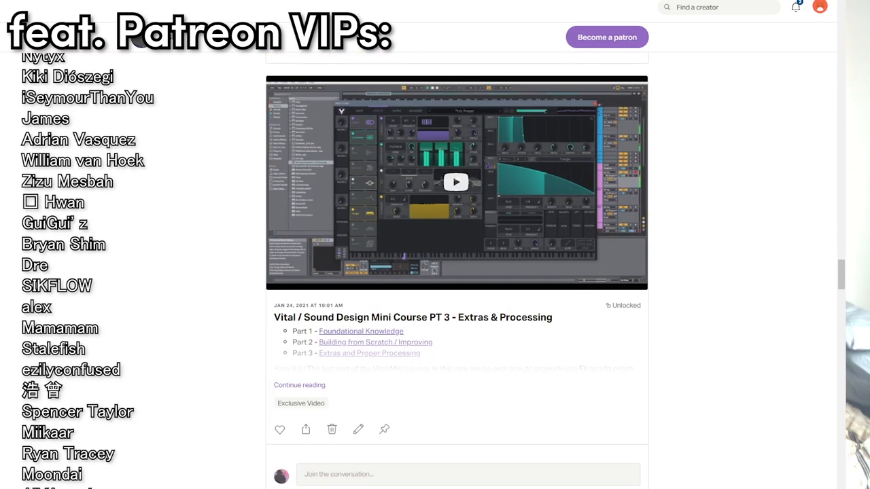
scroll(down, 3)
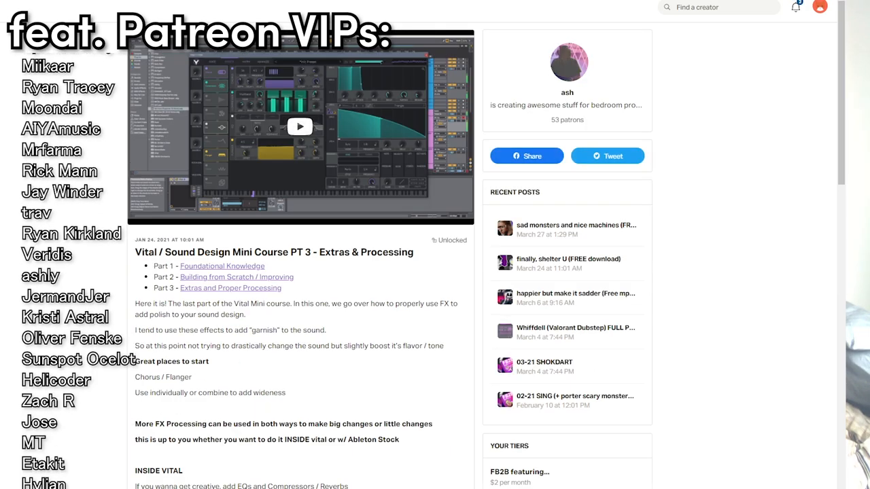
scroll(down, 3)
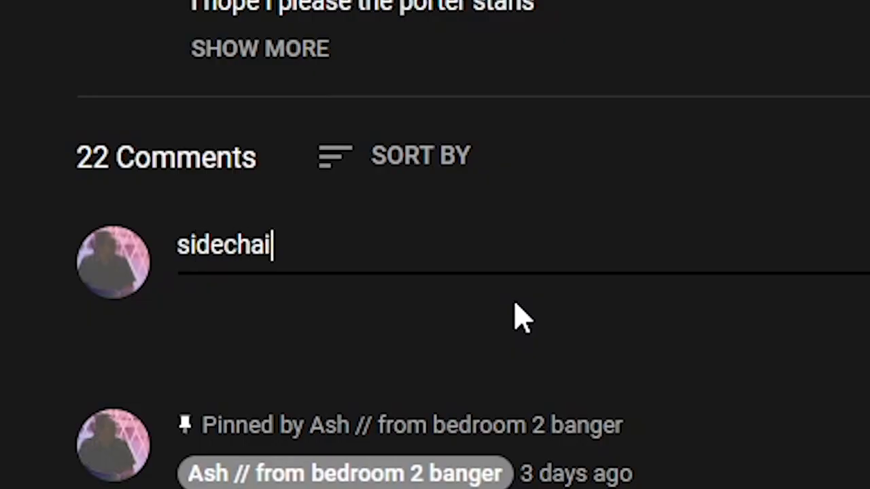
Finish the comment text to read 'sidechain ?'
text(n ?)
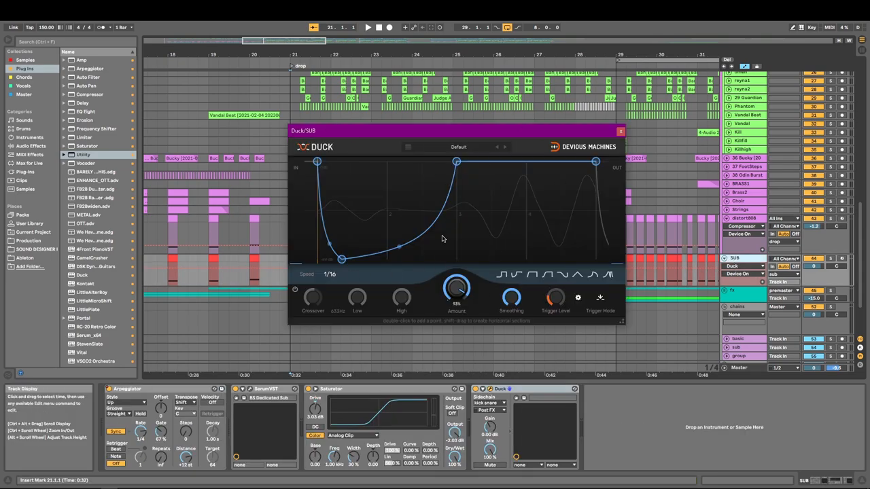
Close the Duck plugin window to reveal the full arrangement
click(619, 130)
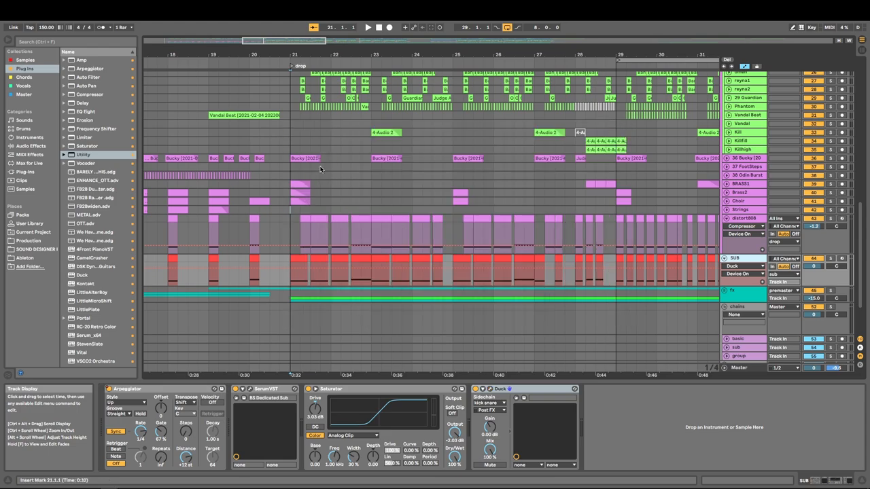